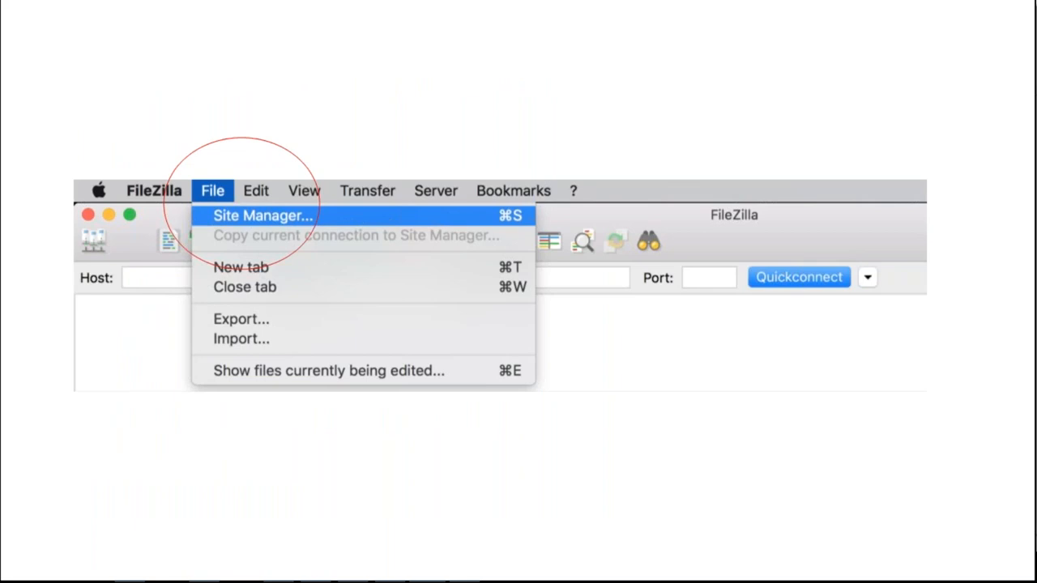
Create a new saved site PBRF2018 with host ftp.pbrf2018.ac.nz, FTP, explicit TLS and normal logon.
click(261, 214)
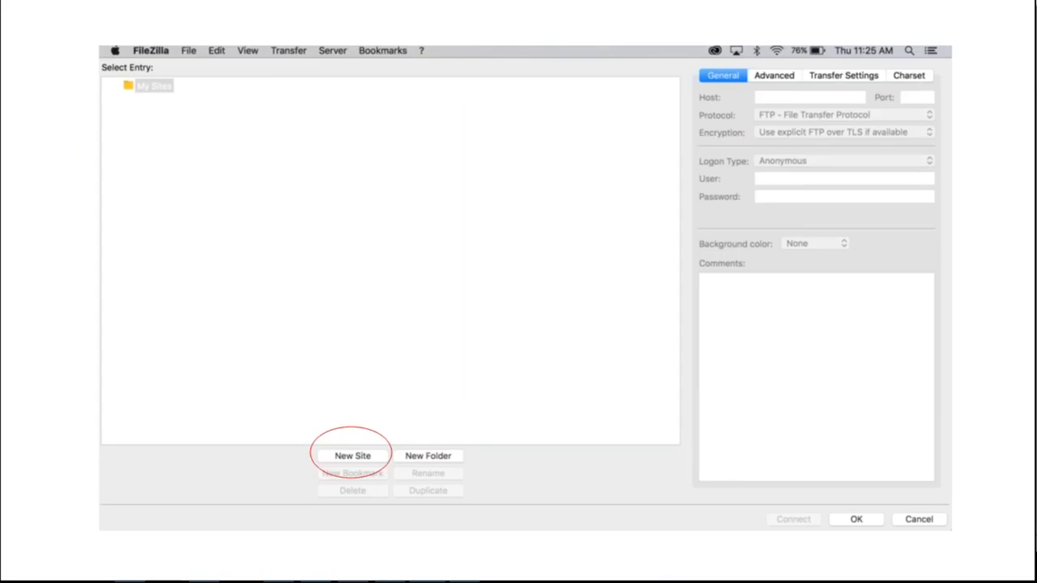
click(352, 456)
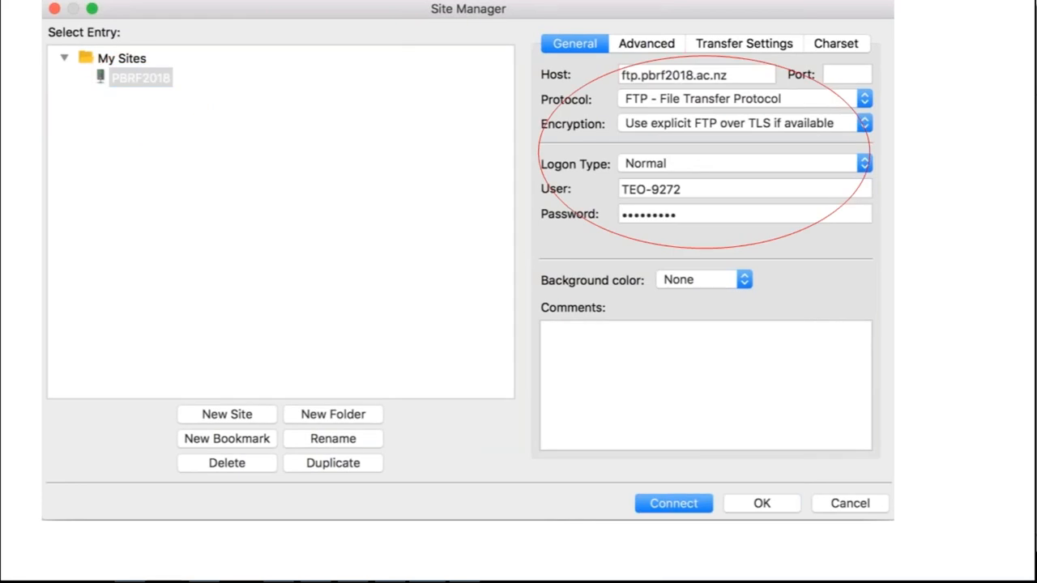
mouse_move(484, 369)
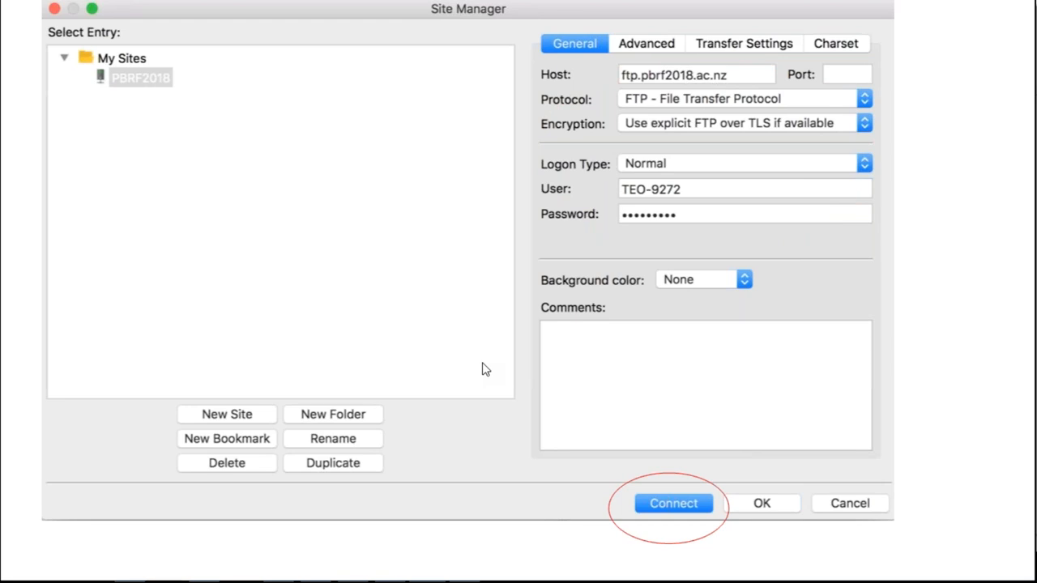
Connect to PBRF2018 and mark its unknown certificate as always trusted.
click(672, 503)
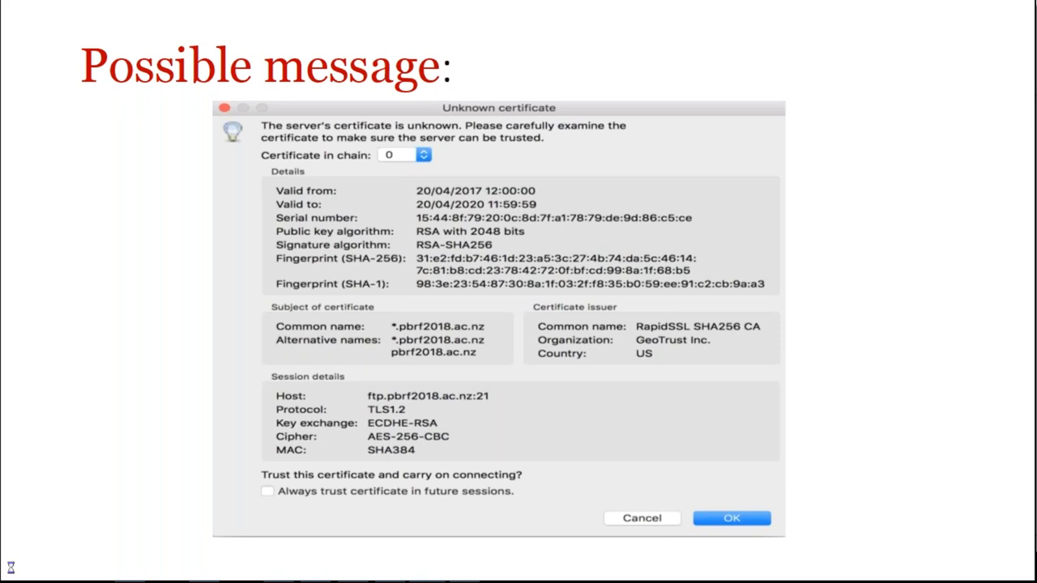
click(290, 502)
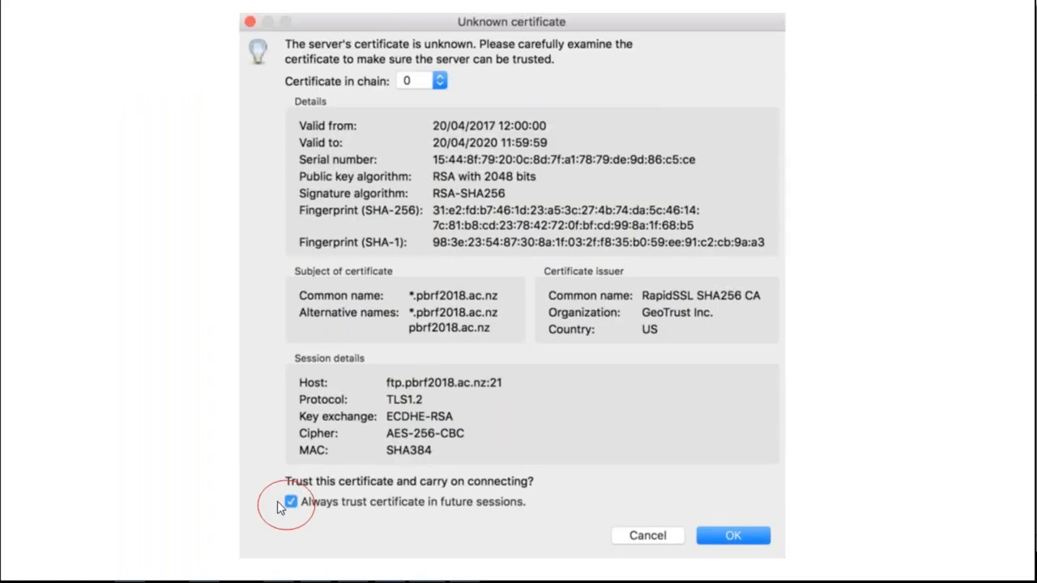
mouse_move(331, 518)
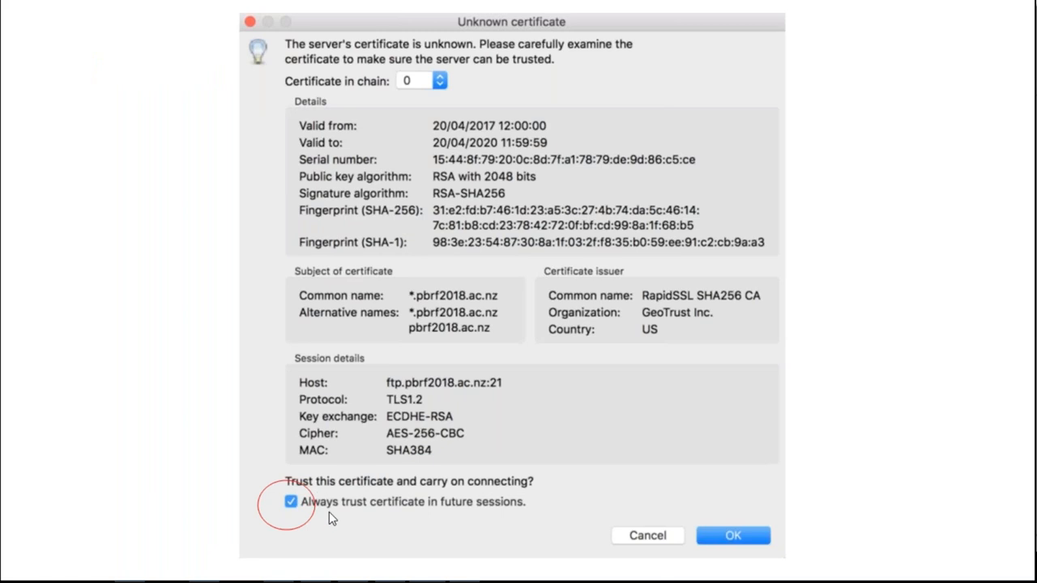
mouse_move(341, 520)
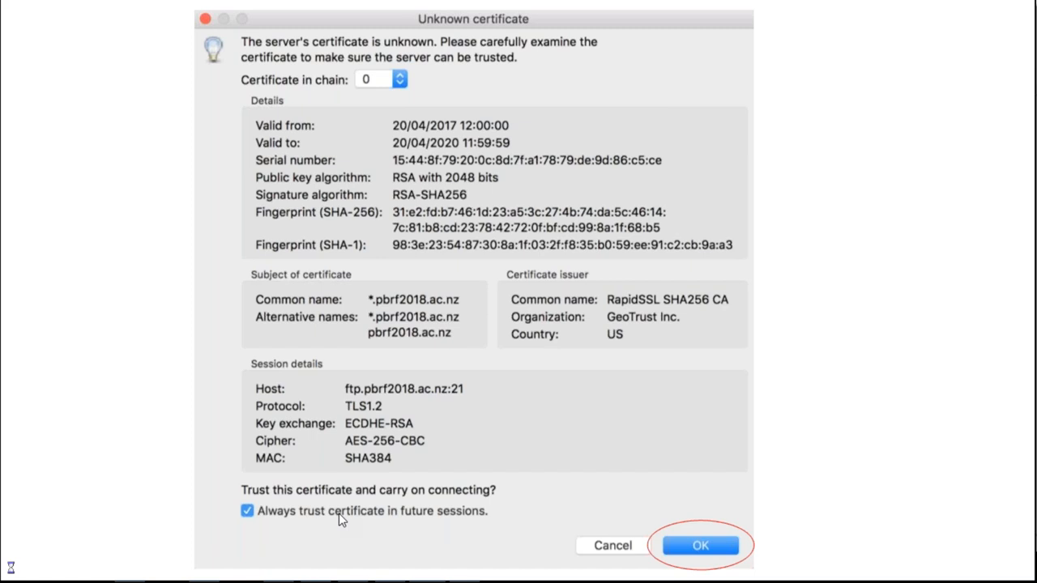
Accept the certificate and review the remote root listing Evidence Portfolios, NRO Files and PDF.
click(700, 545)
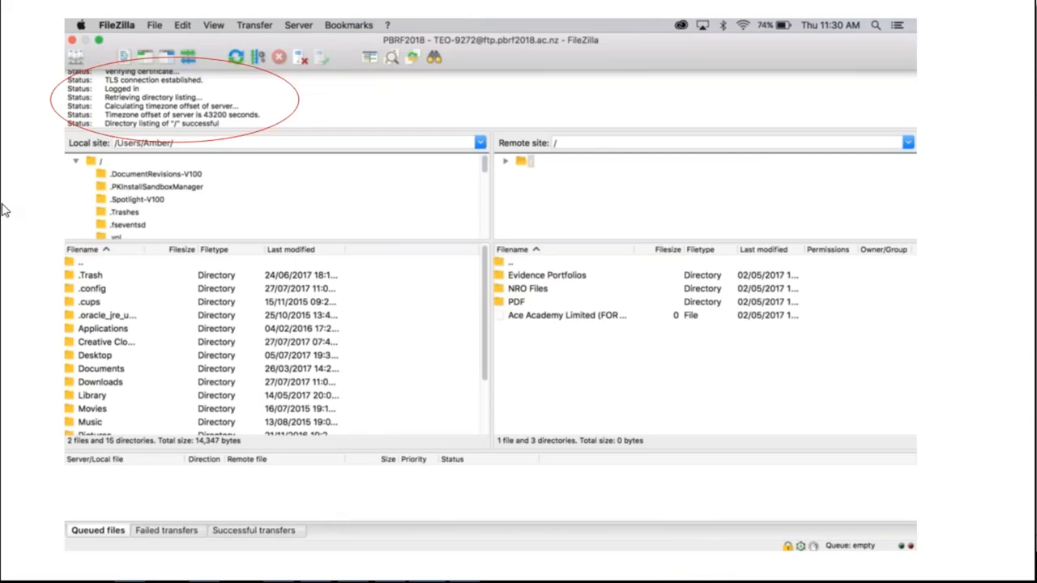
mouse_move(109, 106)
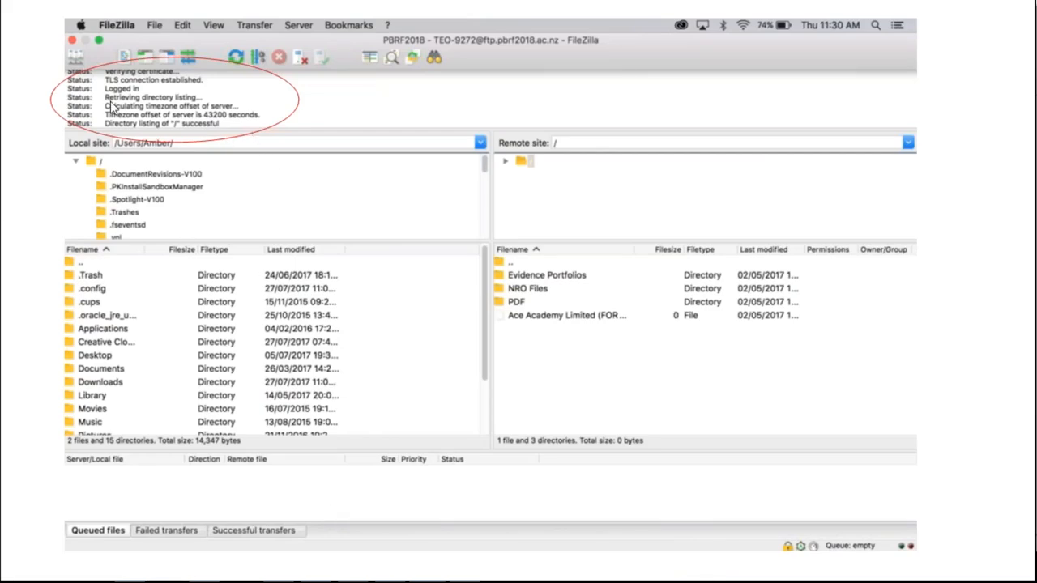
mouse_move(476, 371)
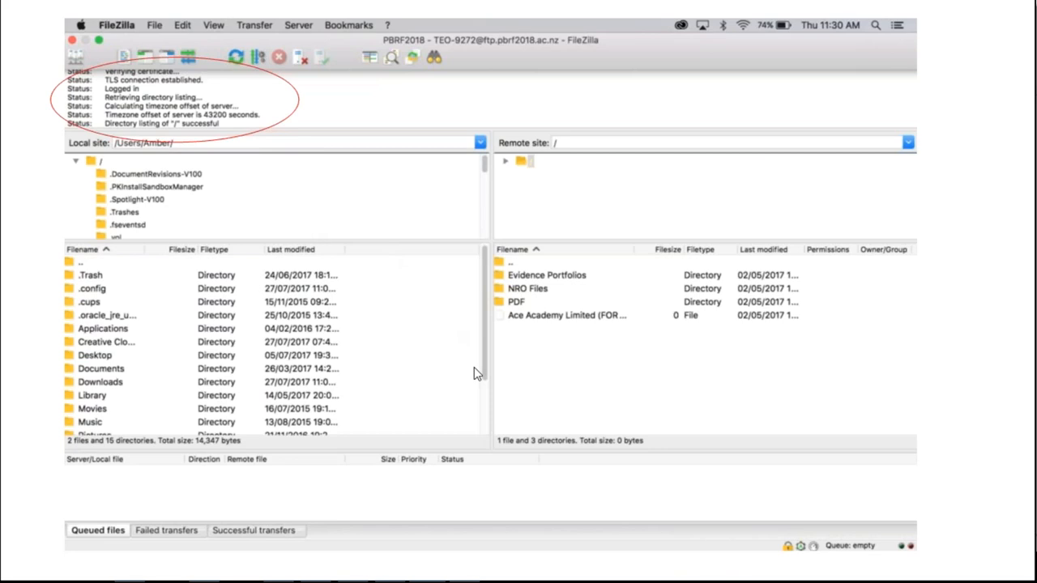
mouse_move(467, 378)
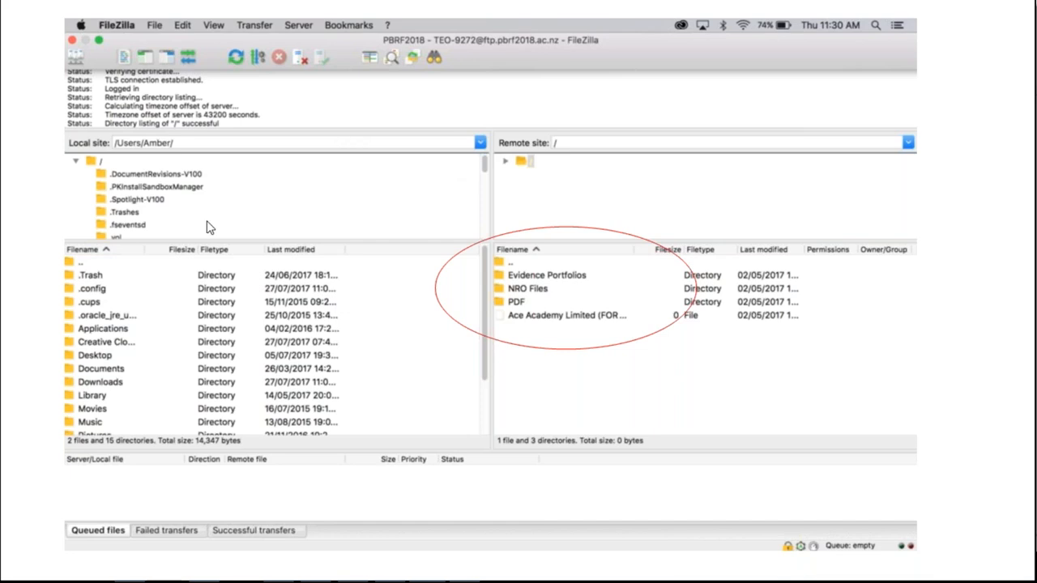
mouse_move(276, 200)
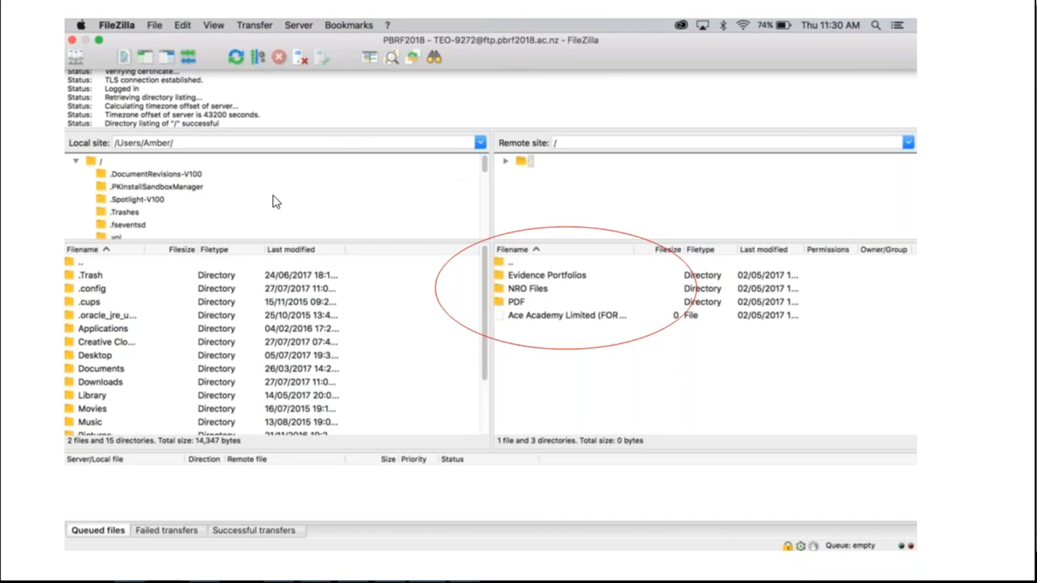
mouse_move(627, 276)
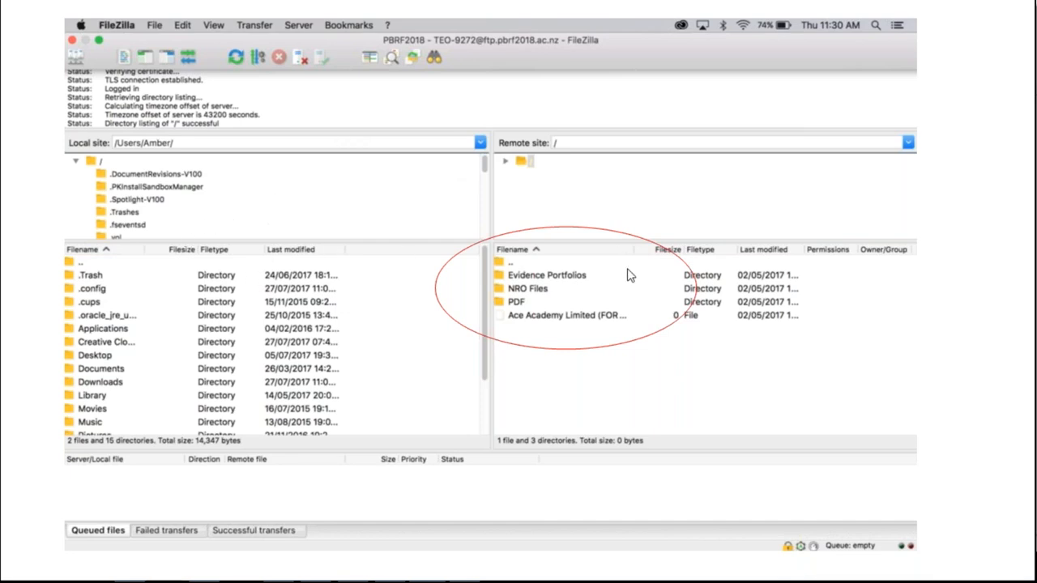
mouse_move(585, 364)
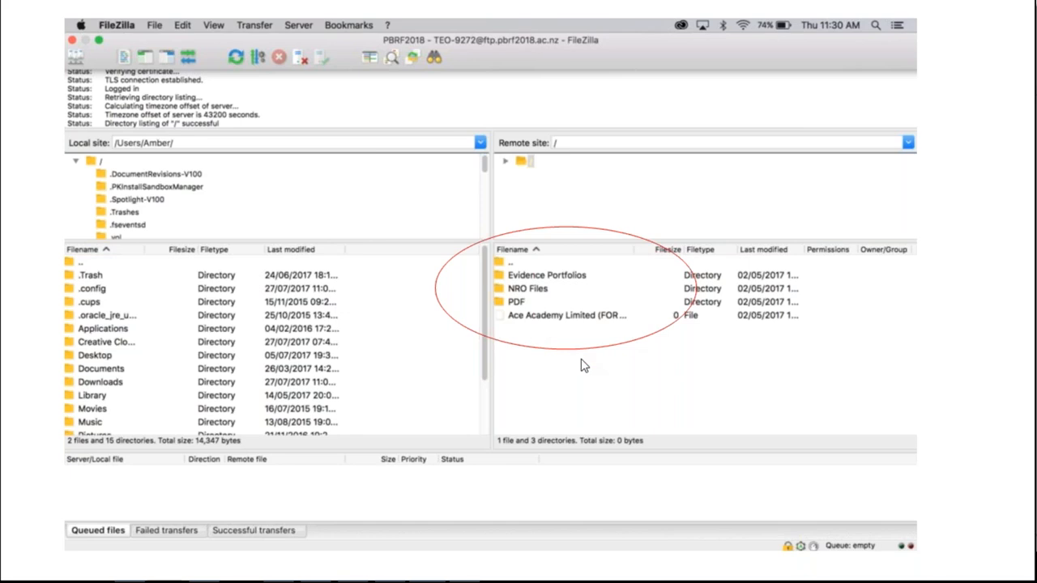
click(94, 282)
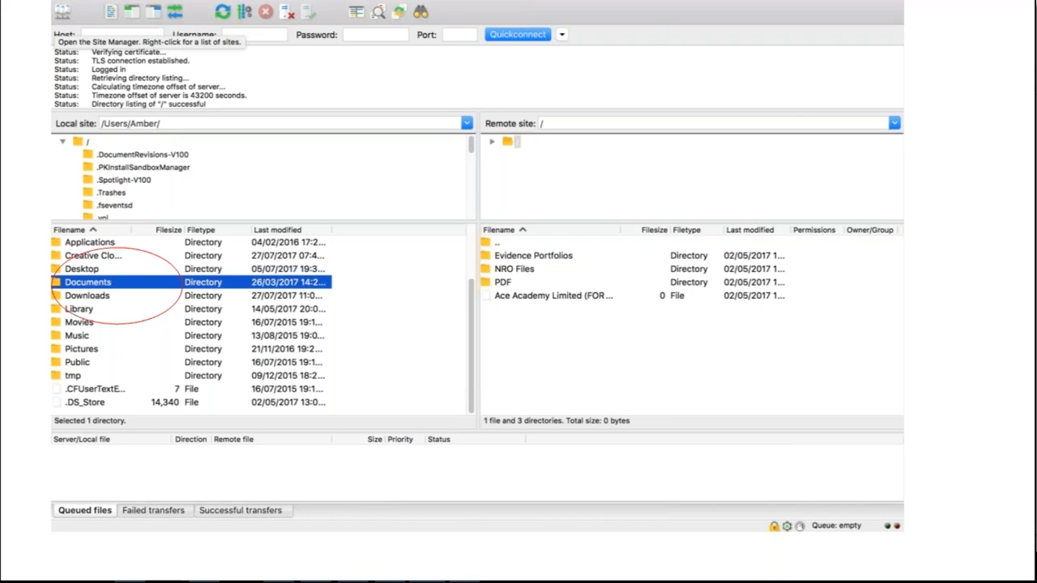
mouse_move(249, 354)
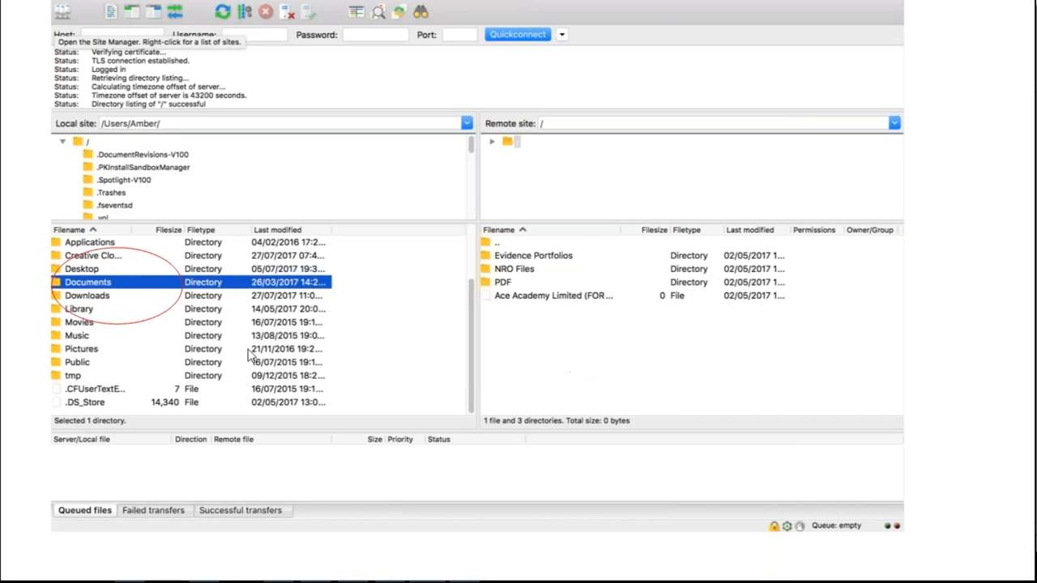
mouse_move(141, 310)
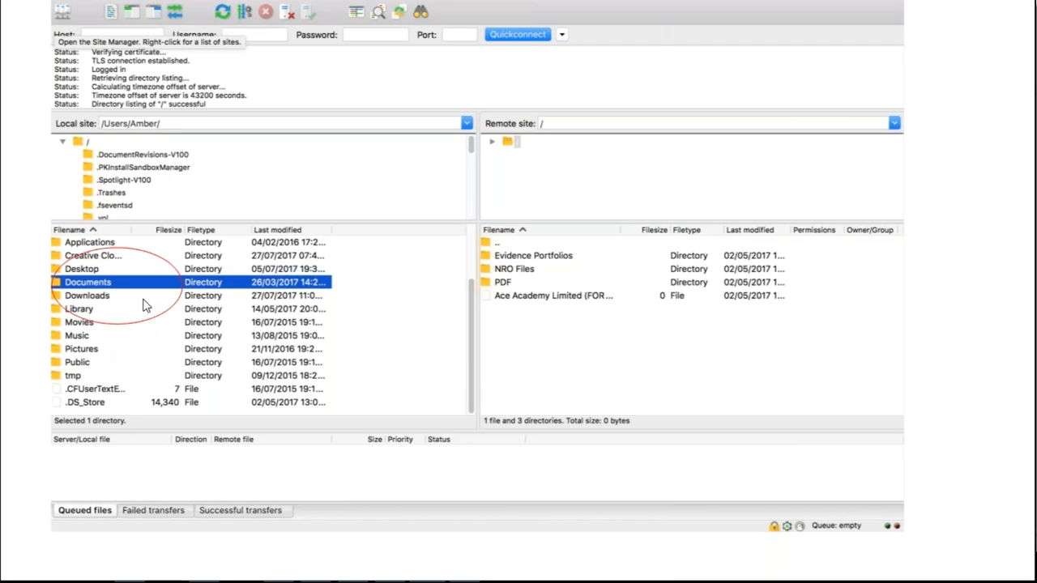
mouse_move(132, 304)
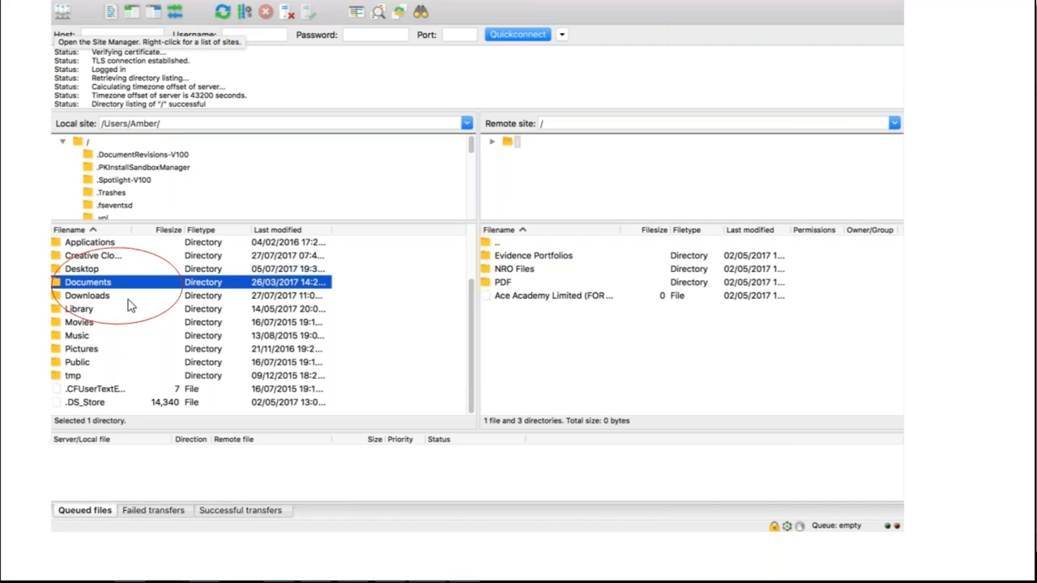
Show the local Documents folder holding the memo template, photo cover page and user guide.
double_click(87, 282)
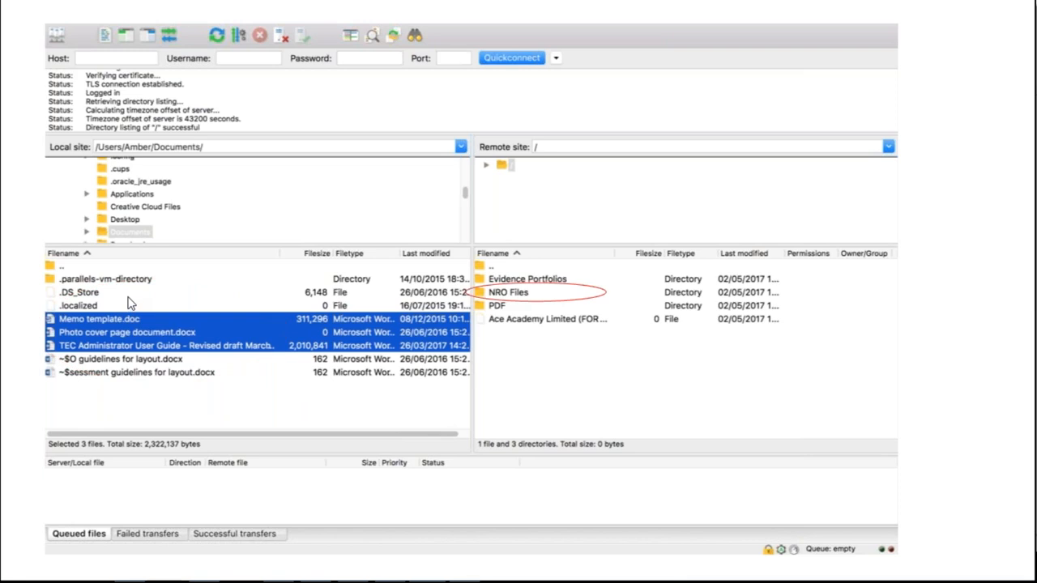
mouse_move(291, 356)
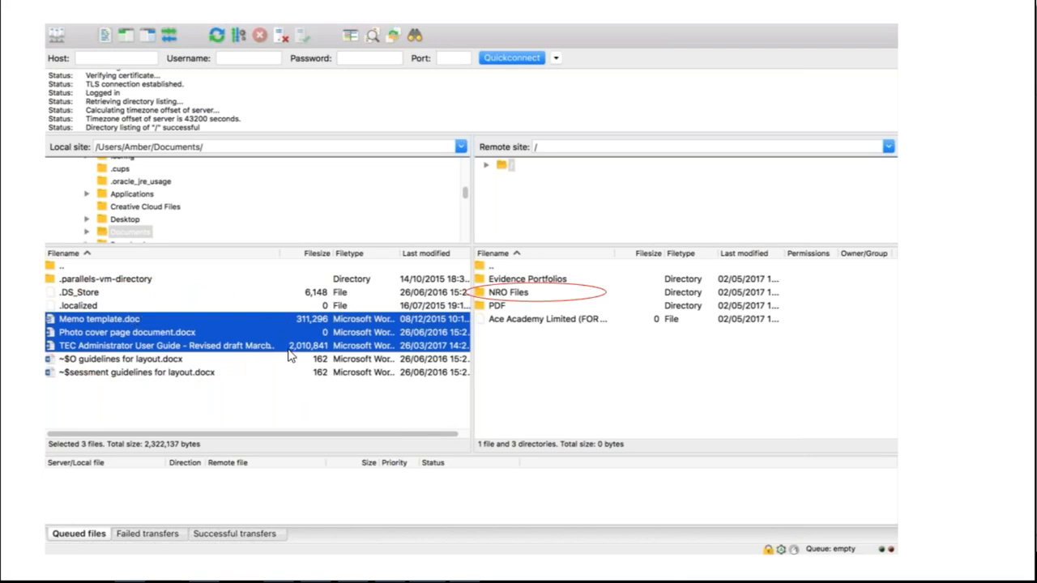
mouse_move(522, 306)
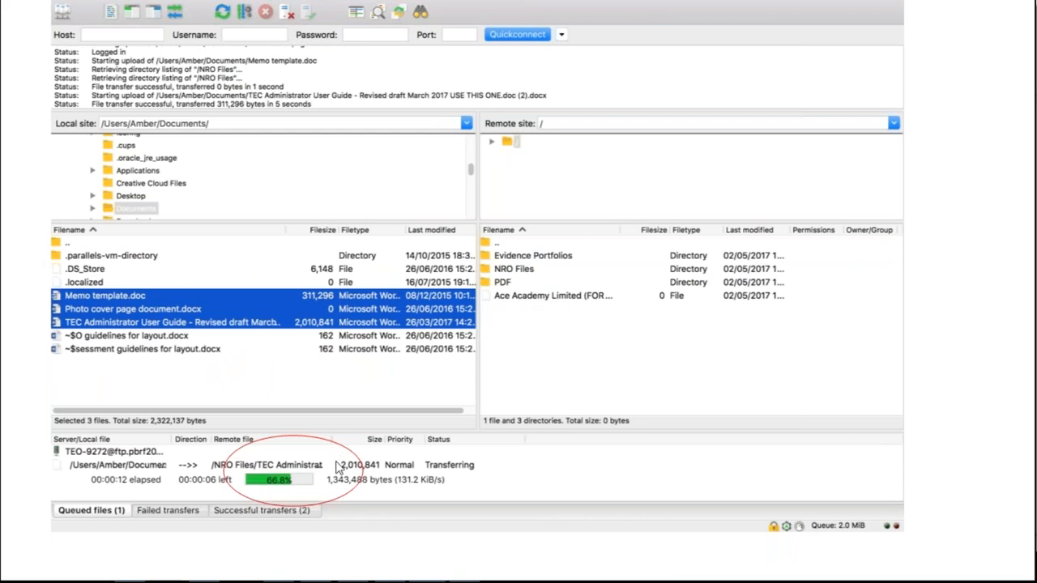
mouse_move(588, 486)
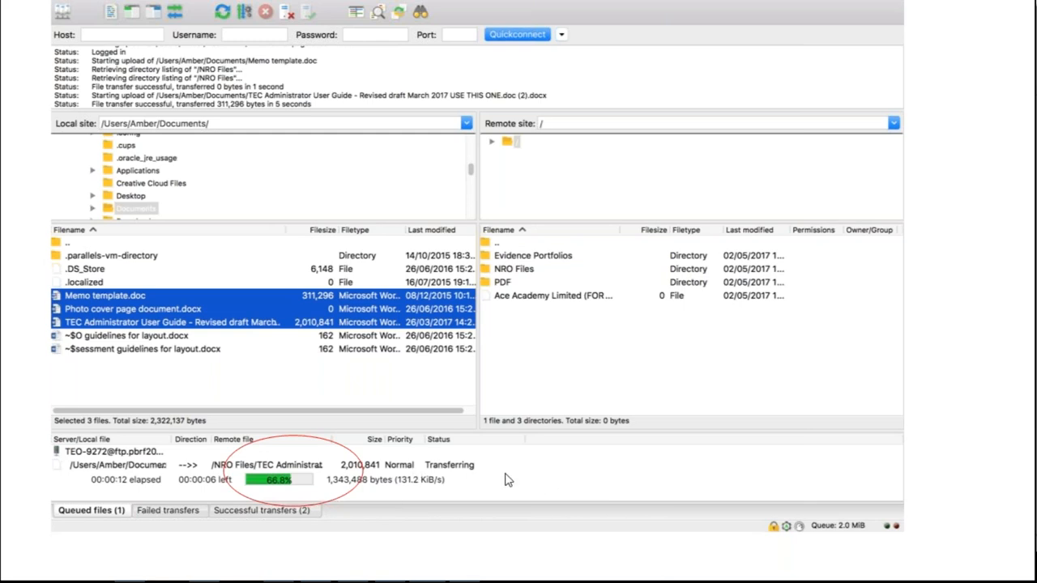
mouse_move(534, 476)
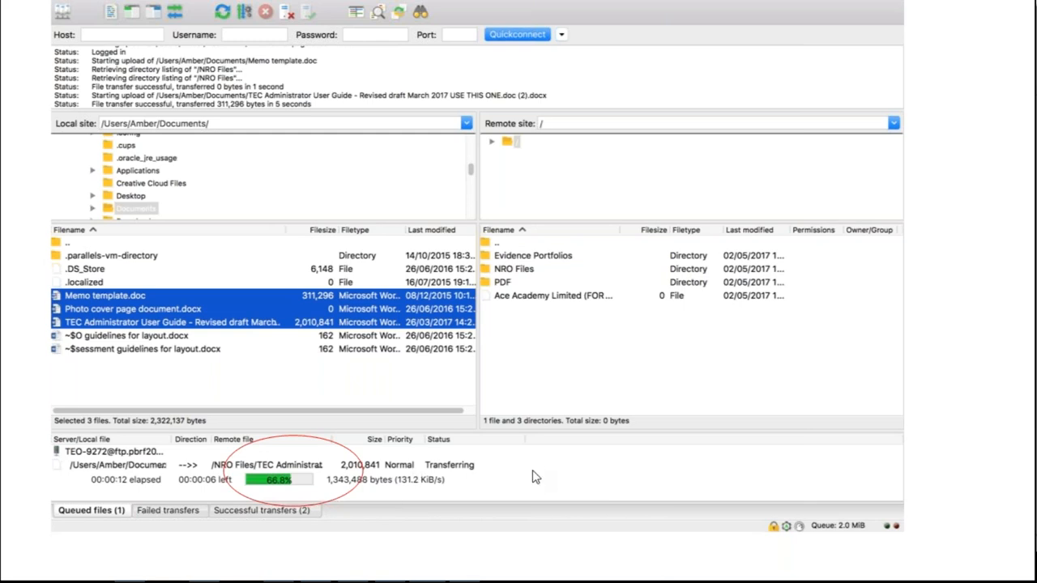
mouse_move(252, 517)
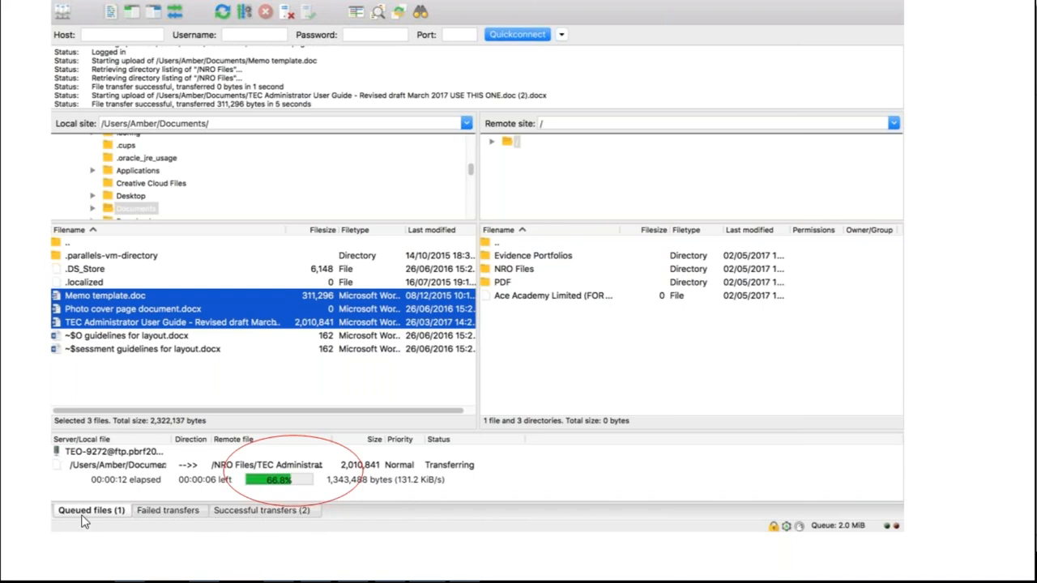
mouse_move(259, 532)
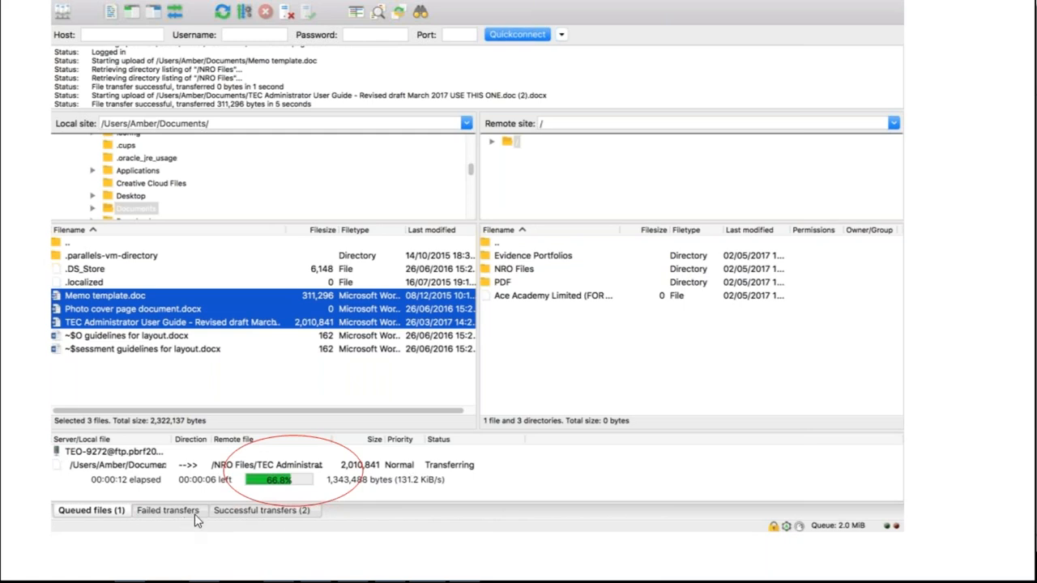
mouse_move(564, 478)
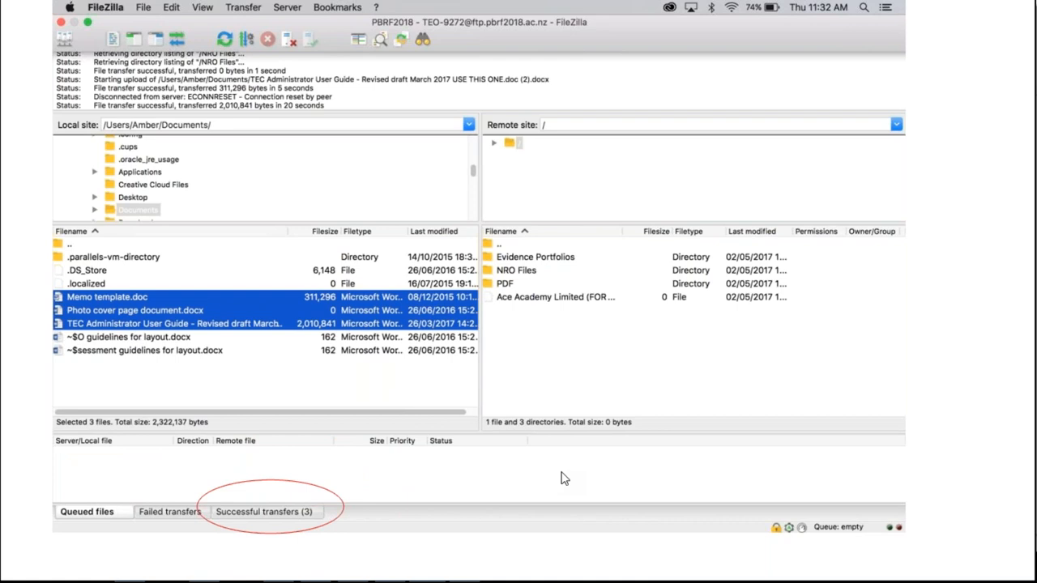
mouse_move(278, 192)
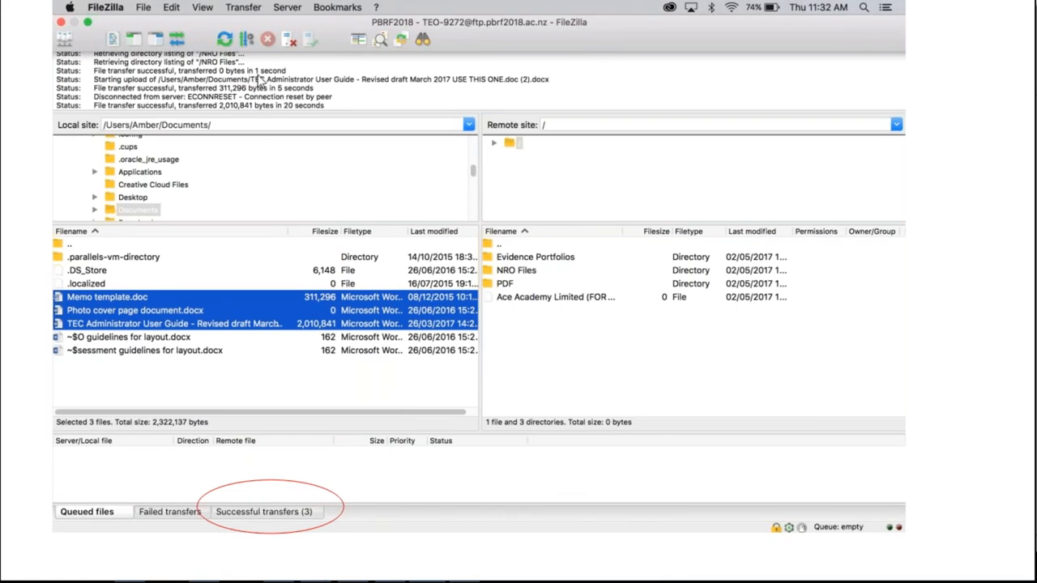
mouse_move(641, 348)
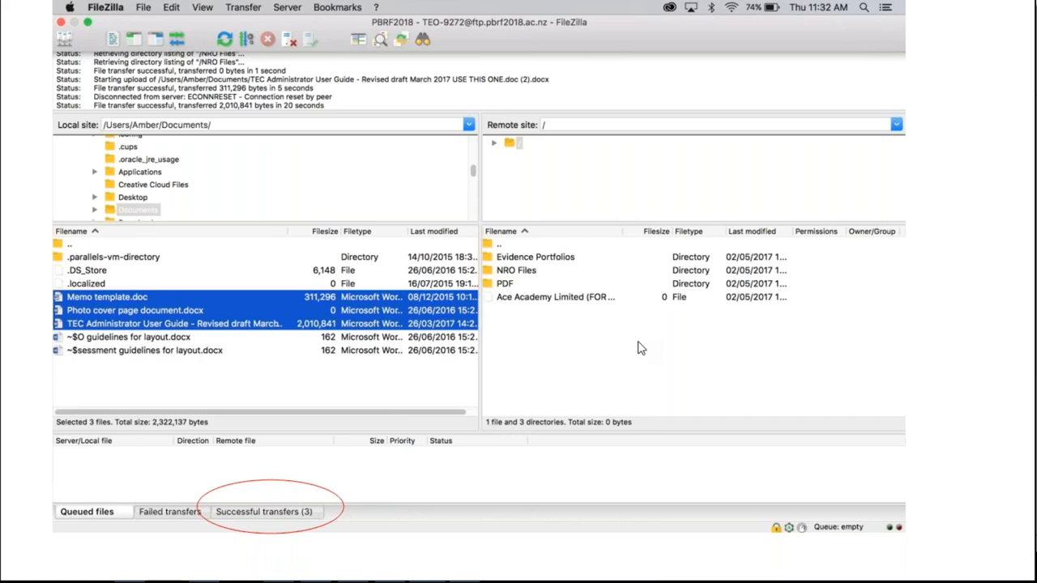
Confirm the three documents uploaded to NRO Files under Successful transfers.
click(264, 511)
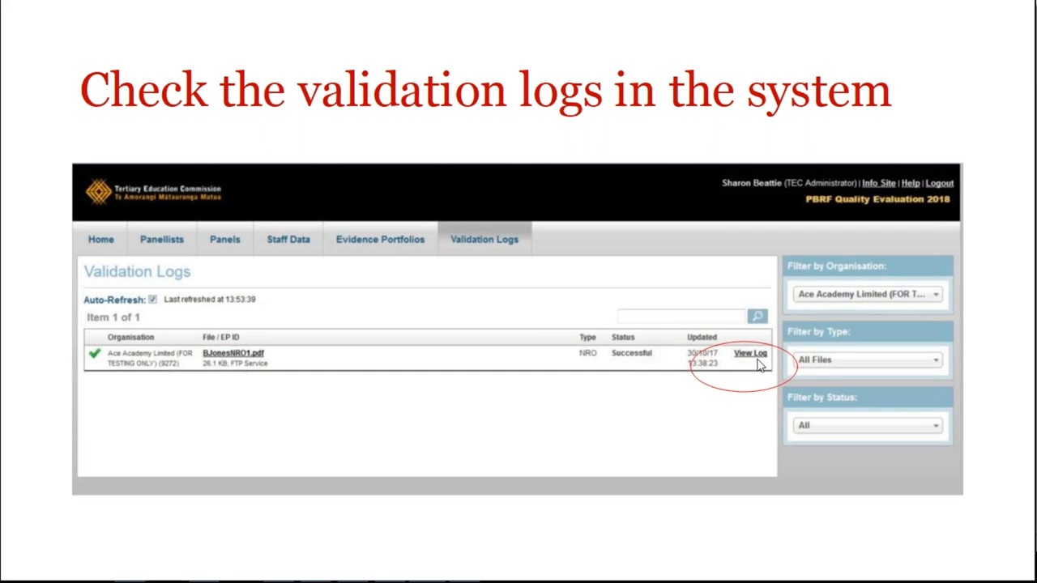
Advance the slideshow to the 'Check the validation logs in the system' slide.
click(751, 354)
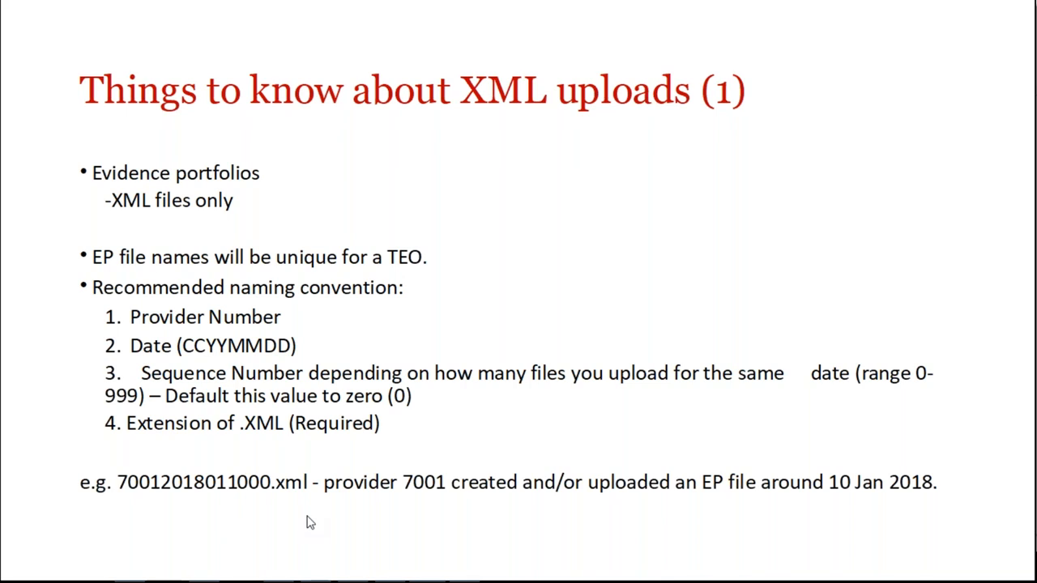
mouse_move(179, 484)
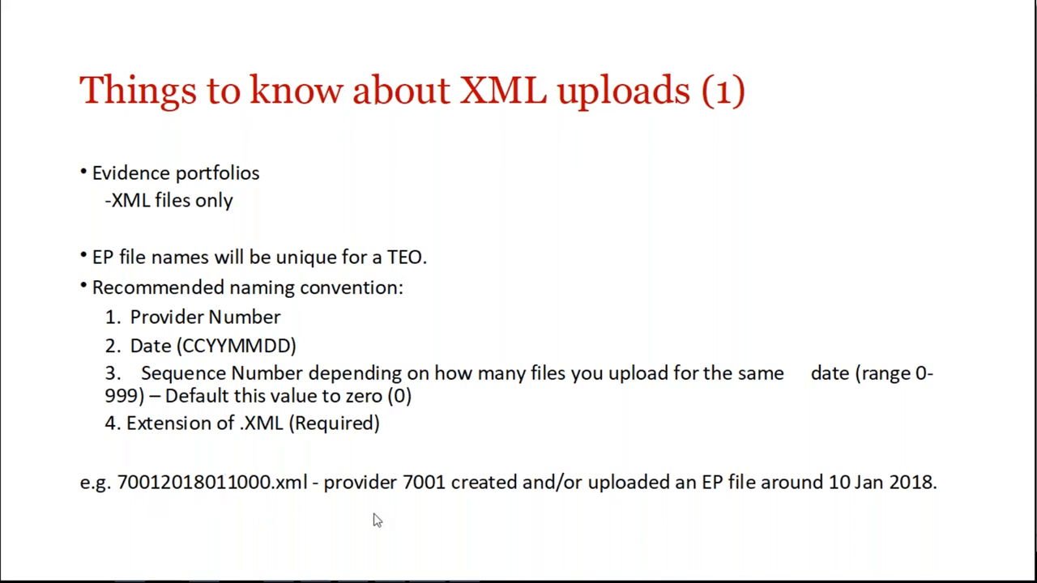
mouse_move(280, 510)
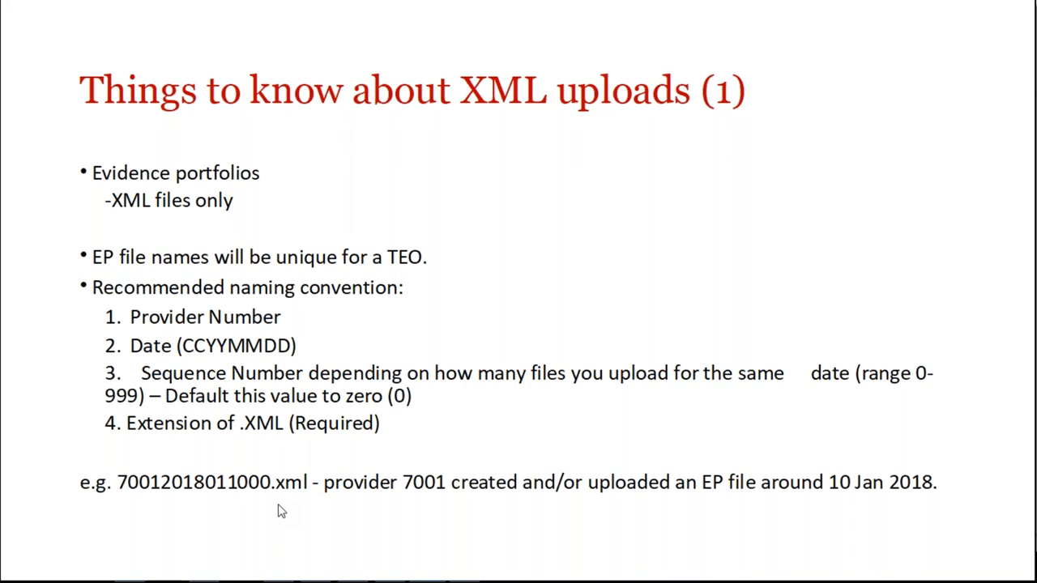
key(Right)
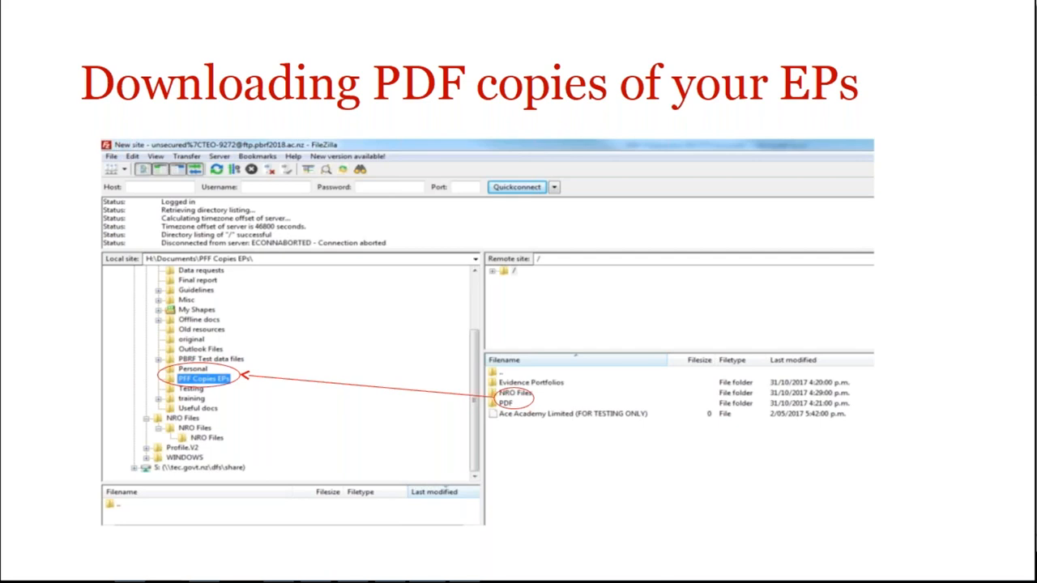
mouse_move(513, 405)
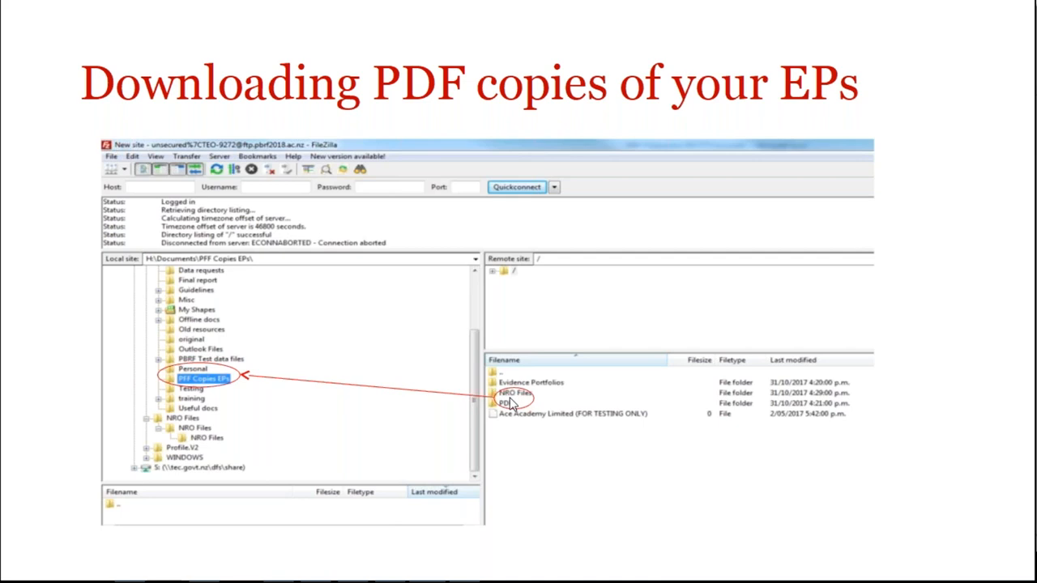
mouse_move(491, 449)
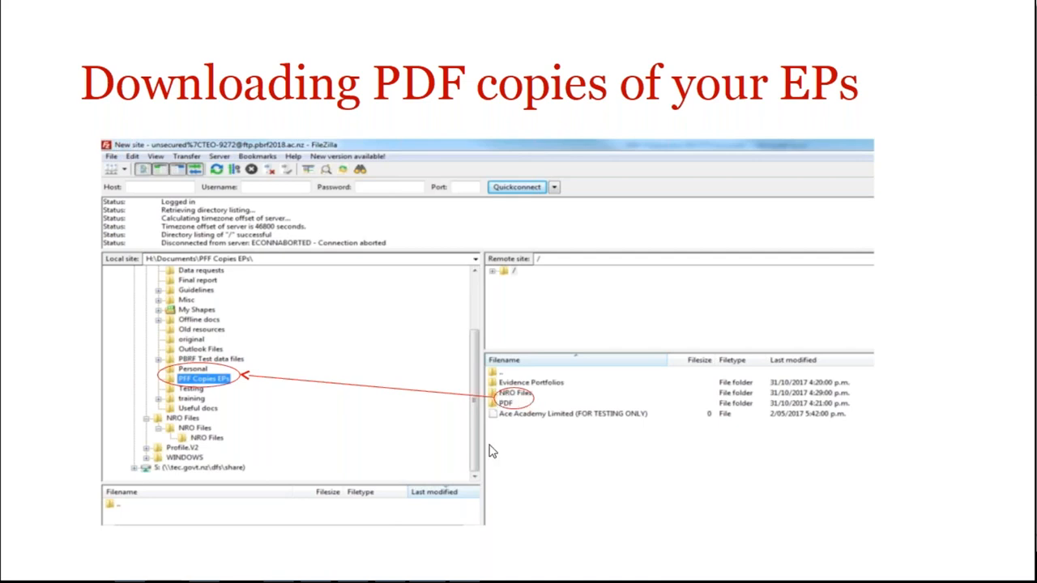